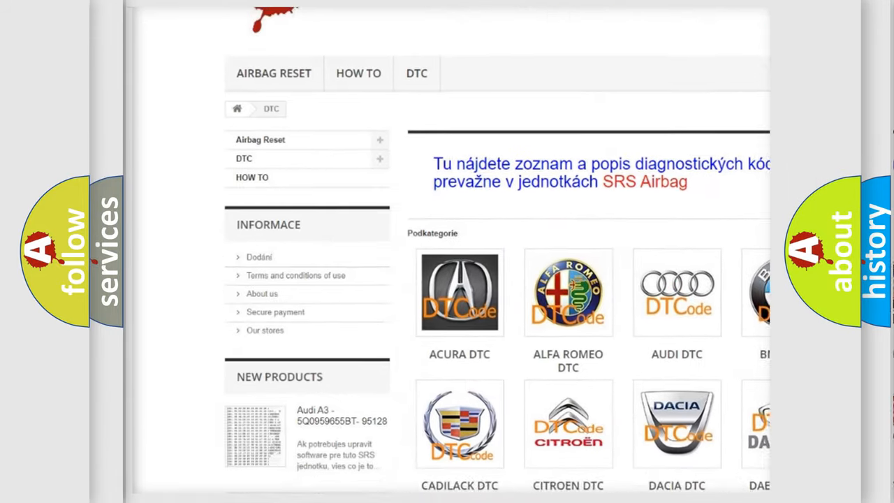
scroll(down, 3)
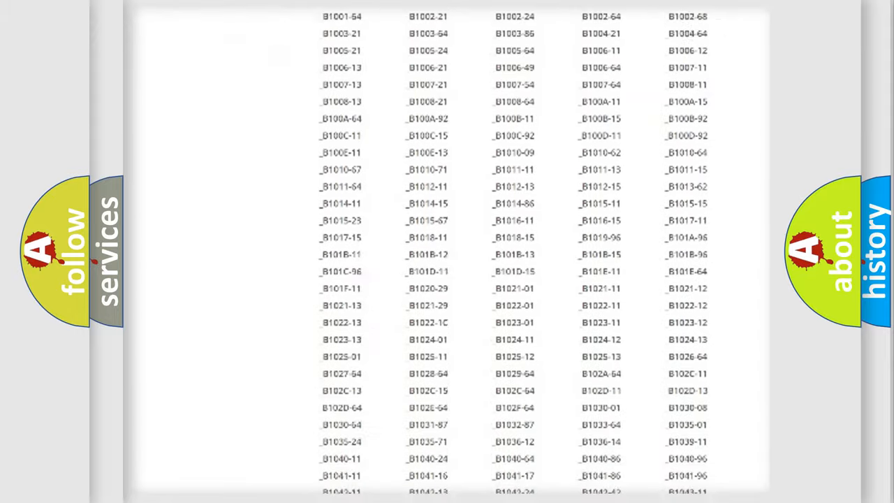
scroll(down, 3)
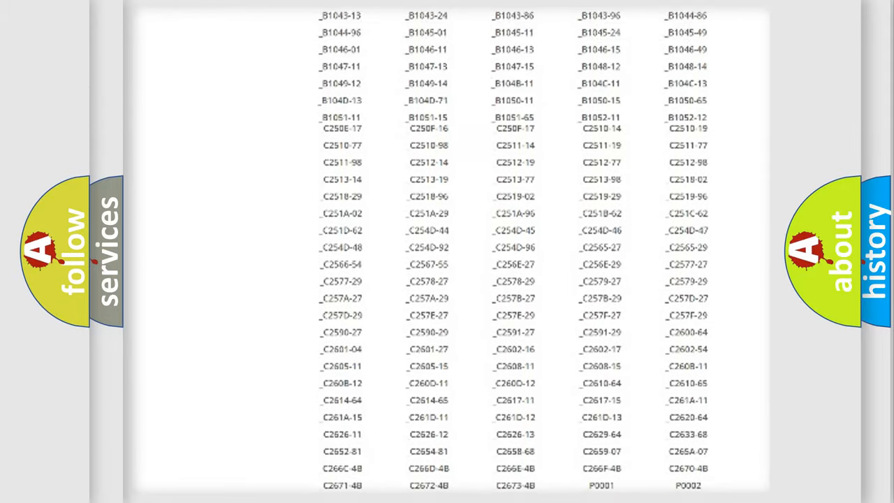